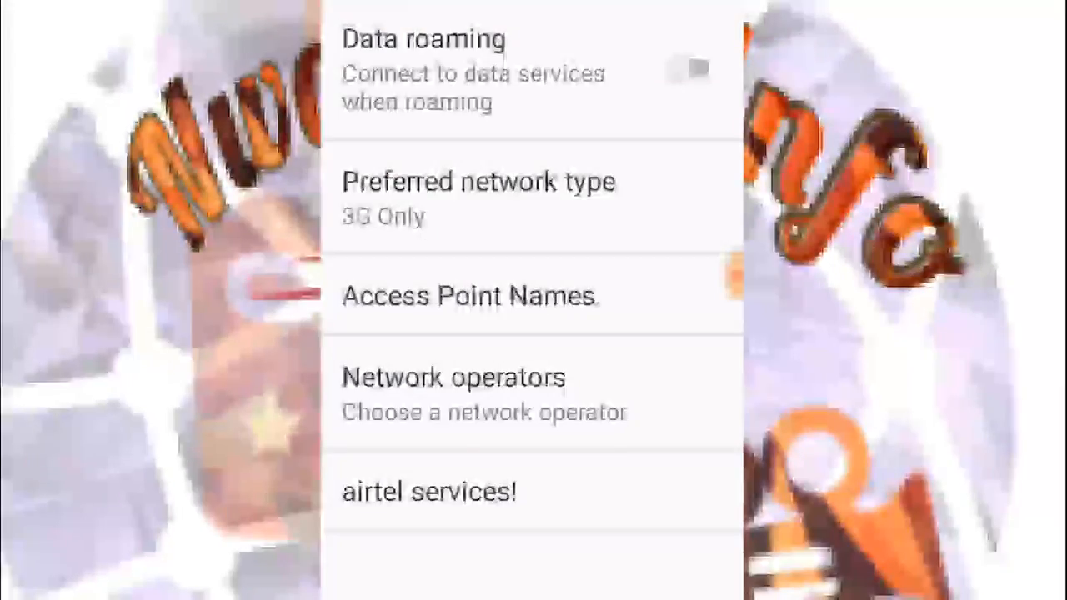
Step: Open the Preferred network type options, where 3G Only is currently selected
click(477, 182)
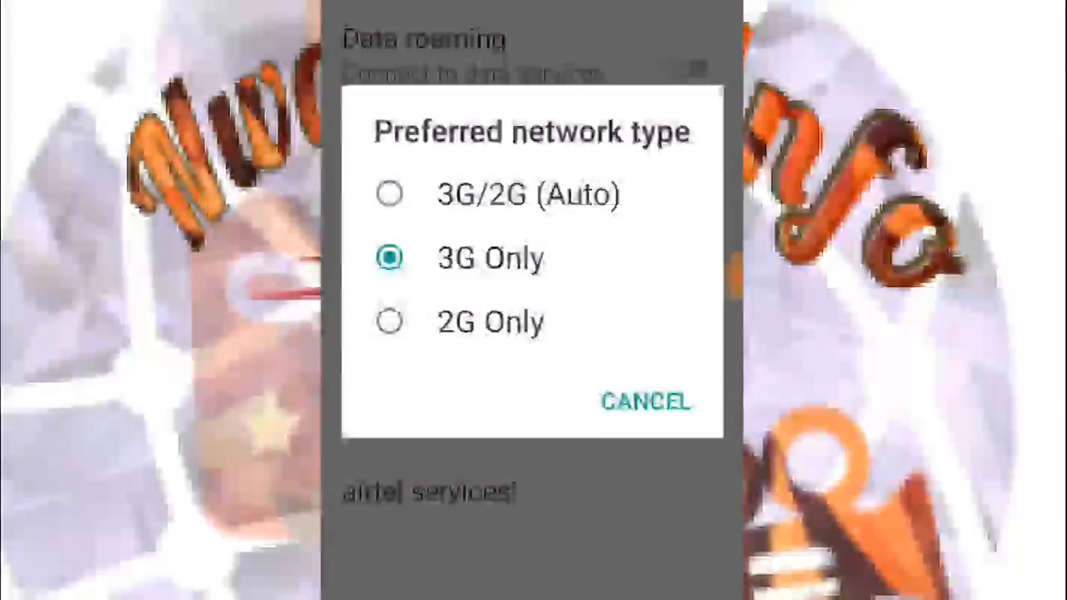